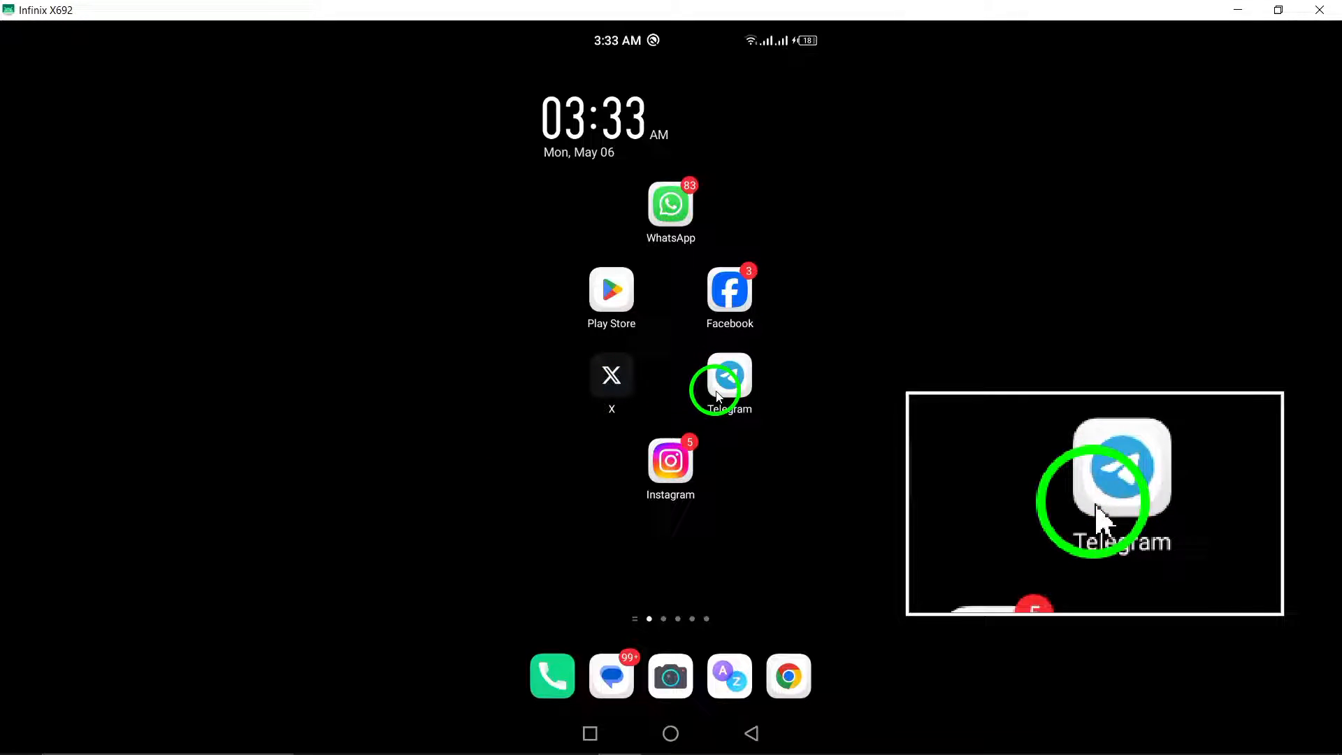
Step: Bring up the Play Store search showing recent searches including telegram
click(611, 288)
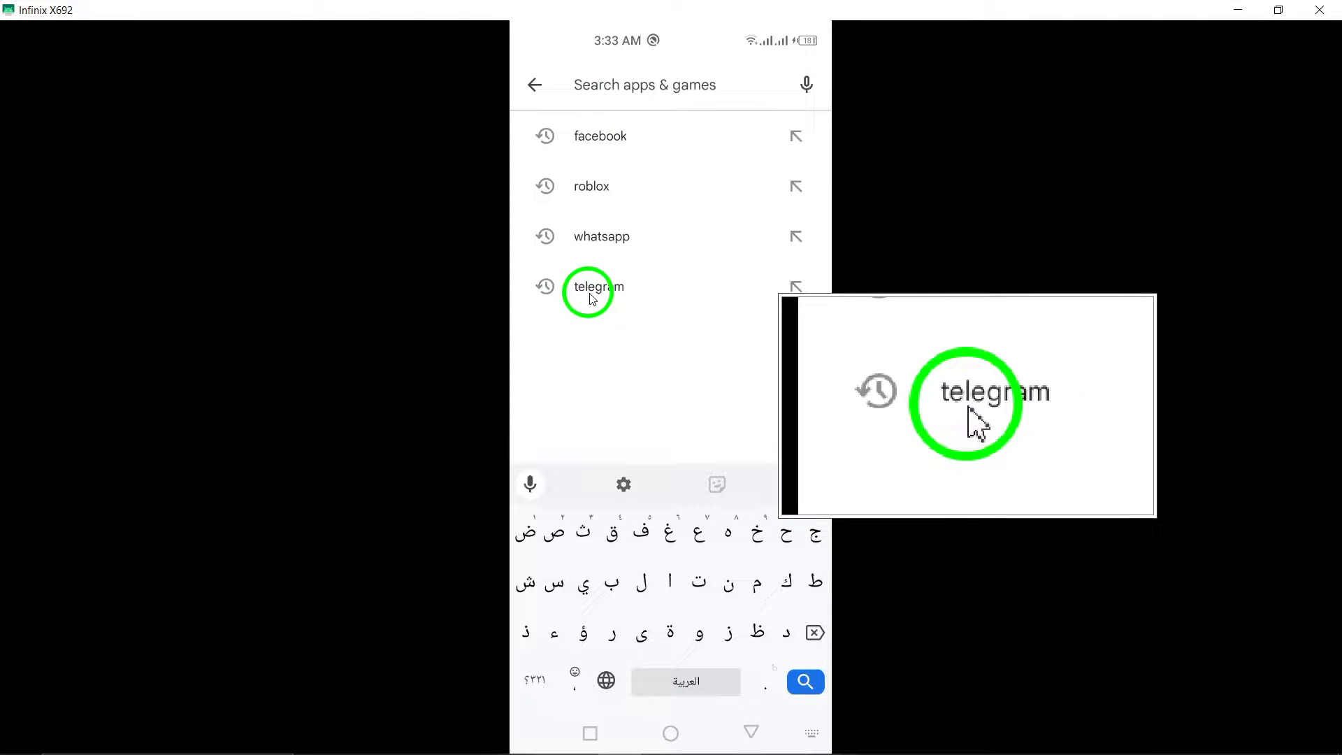
click(597, 285)
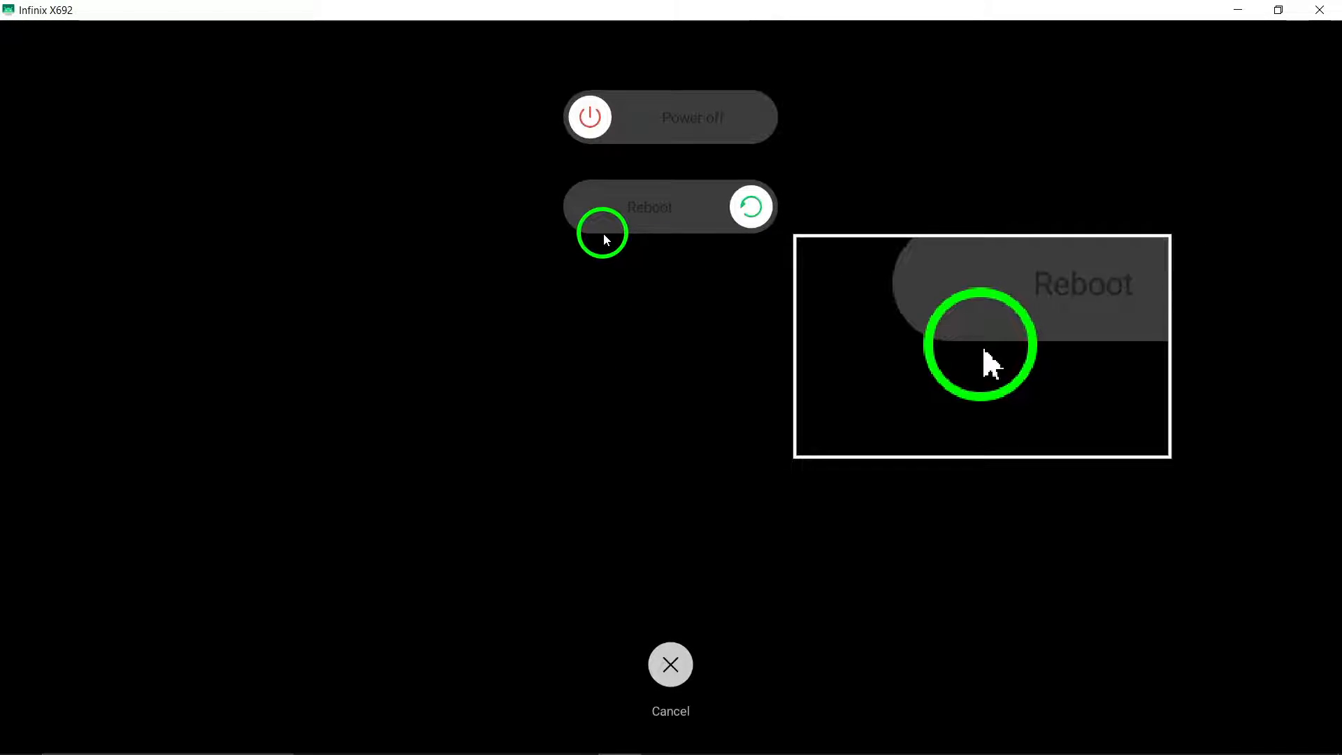
mouse_move(718, 468)
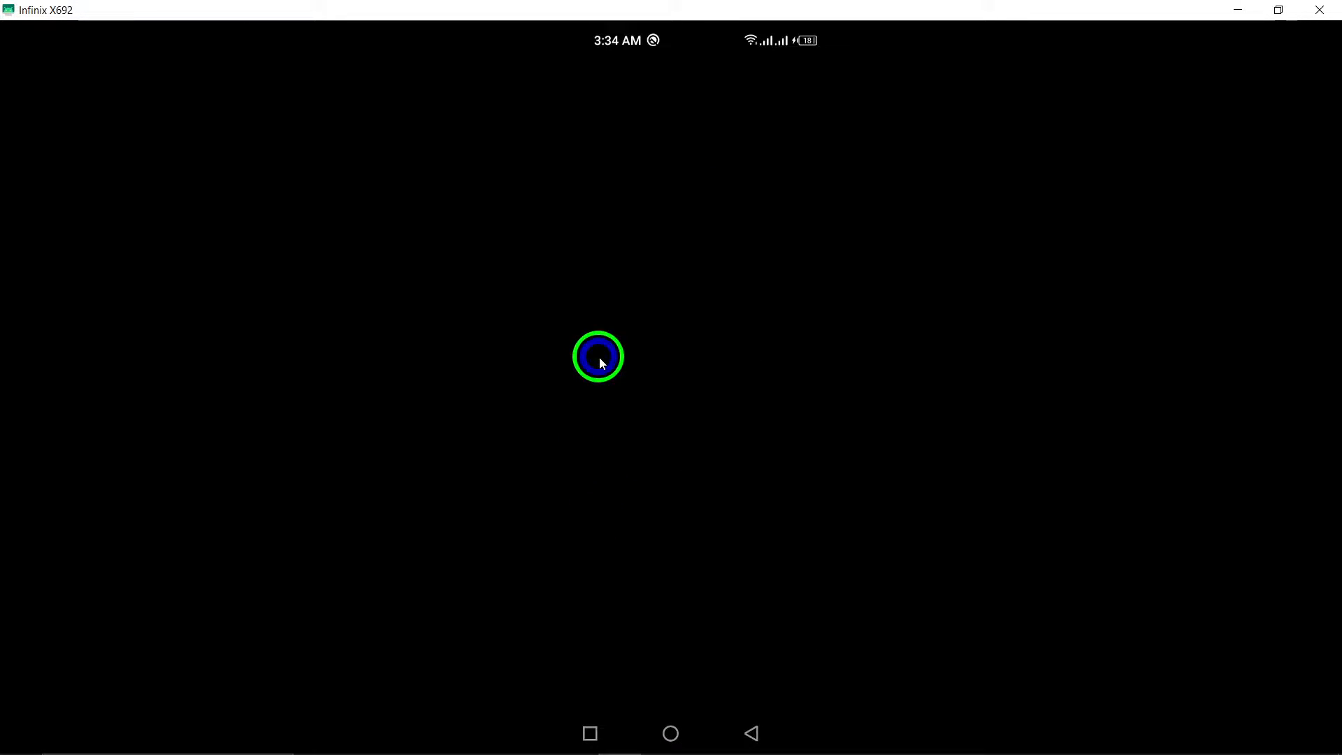
Step: Reboot the phone and return from the app drawer to the home screen
click(597, 357)
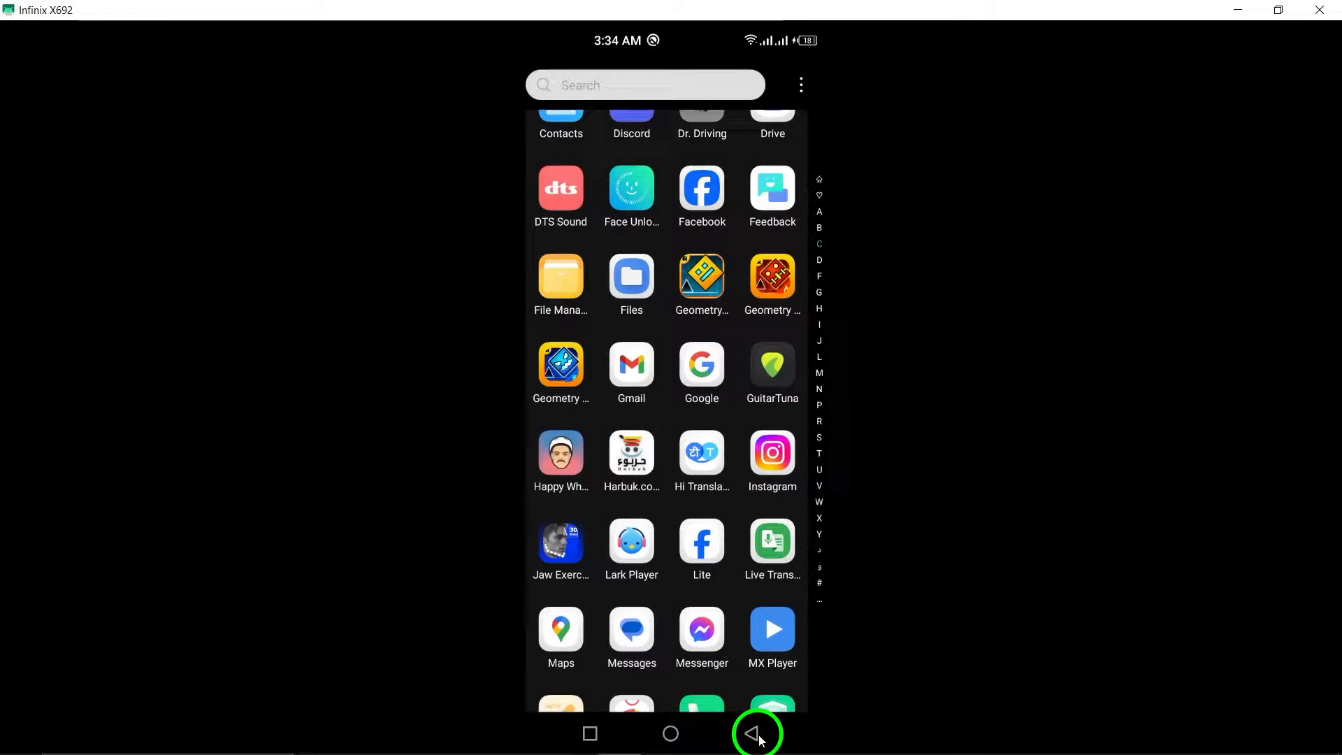
click(756, 733)
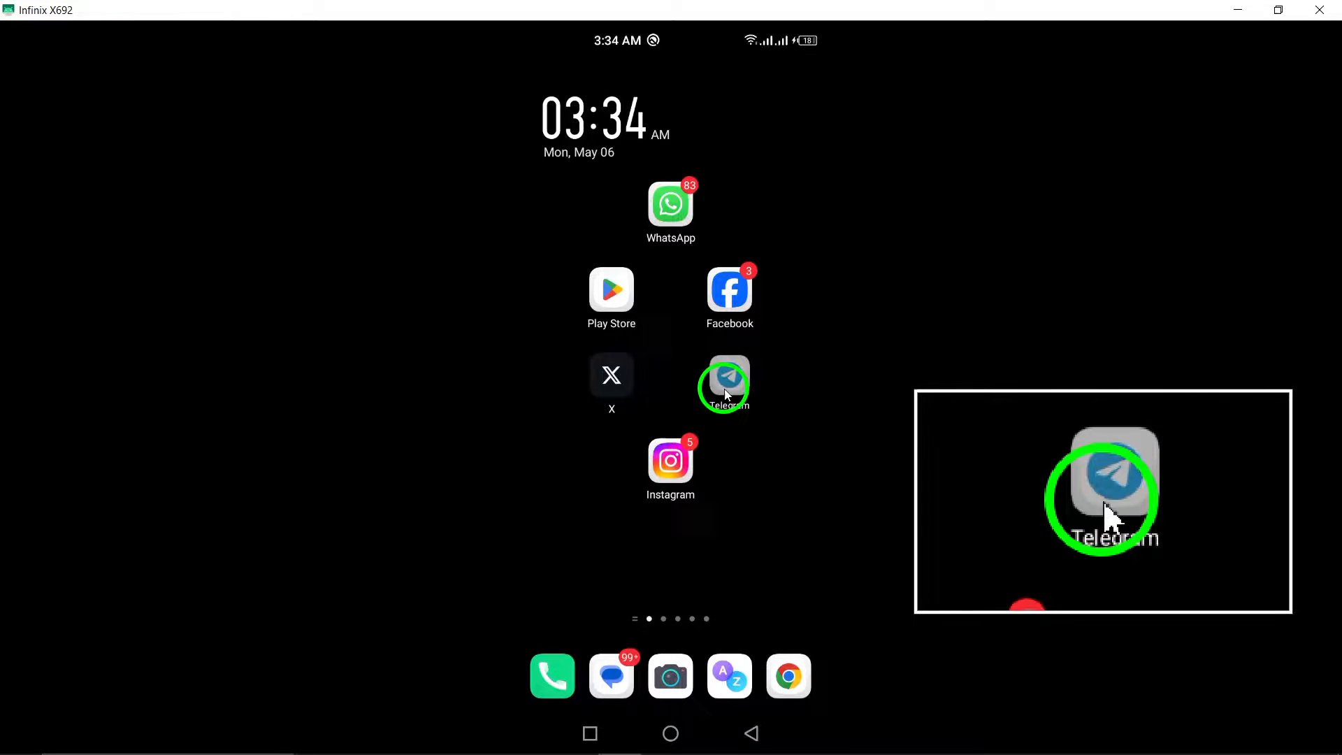
Step: Review Telegram's App info Permissions list, confirming all are allowed and none denied
click(730, 378)
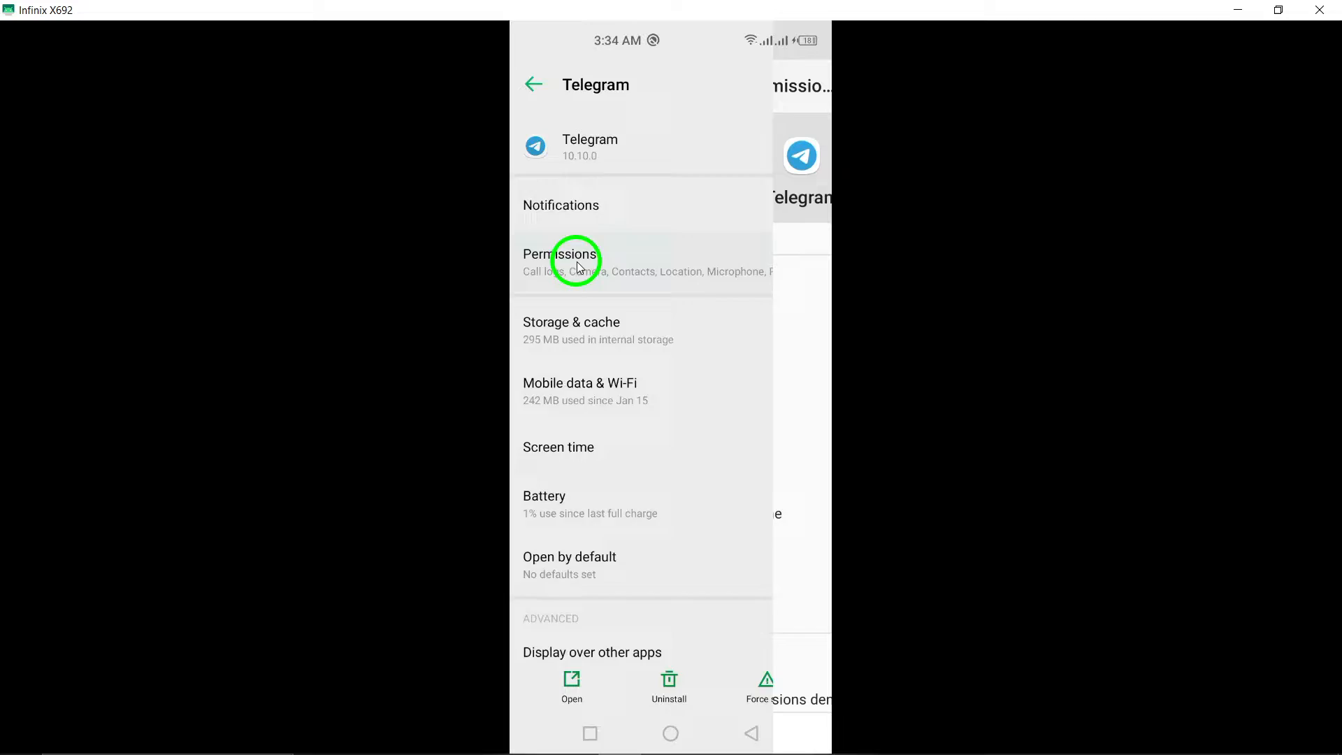
click(560, 262)
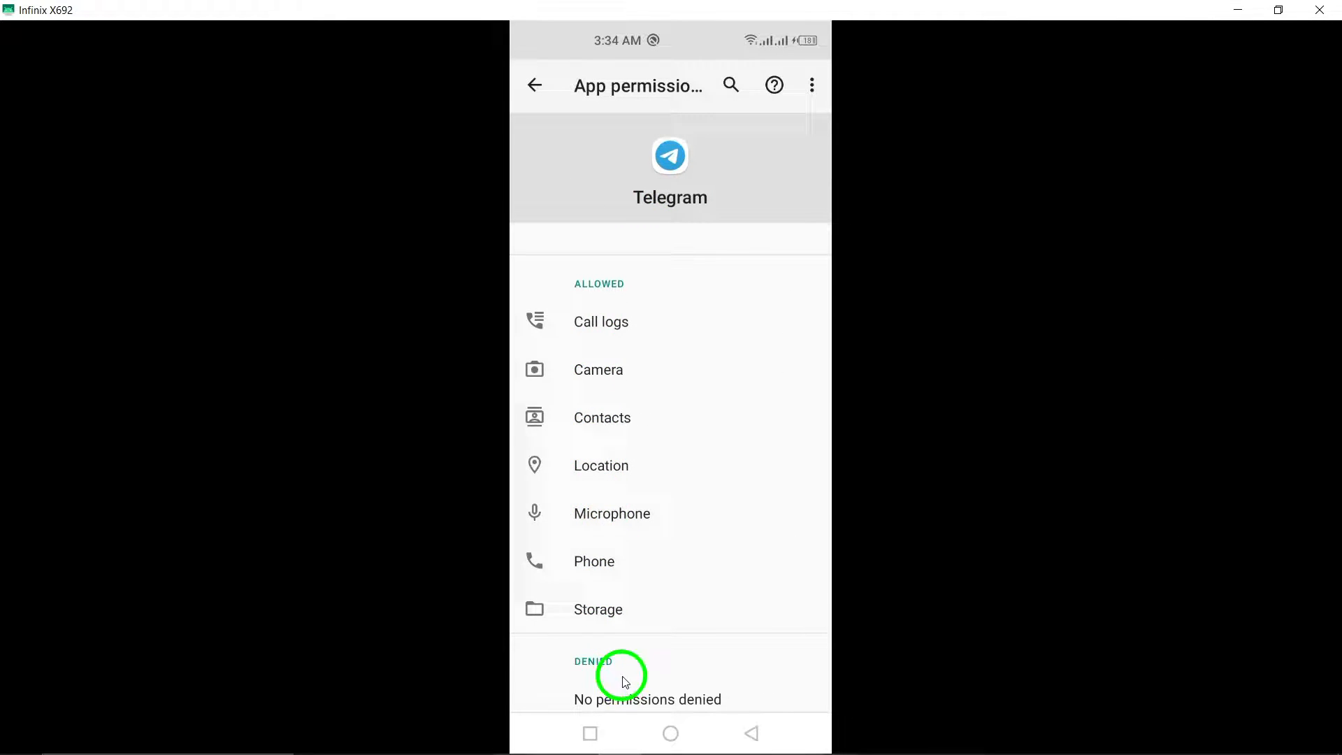
click(534, 86)
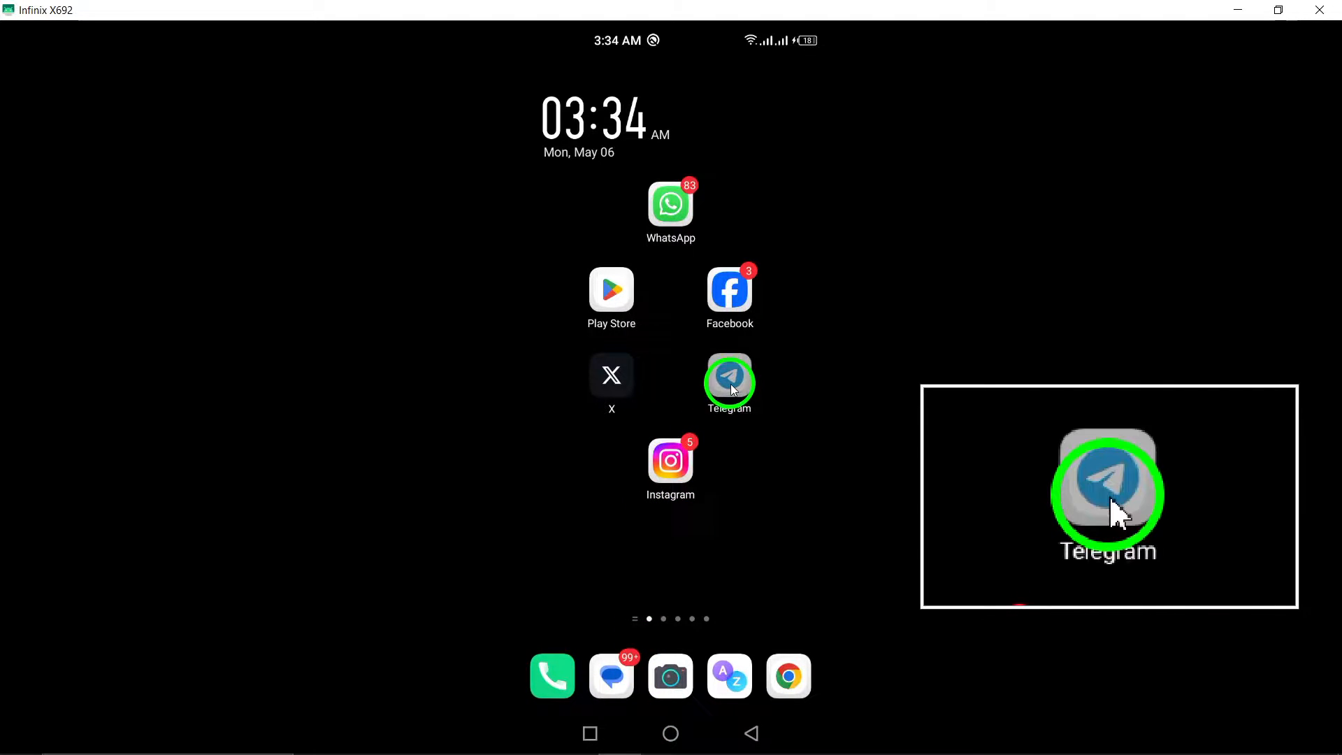
Step: View Telegram's Storage & cache usage (295 MB), then show its home-screen App Info quick-actions menu
click(730, 381)
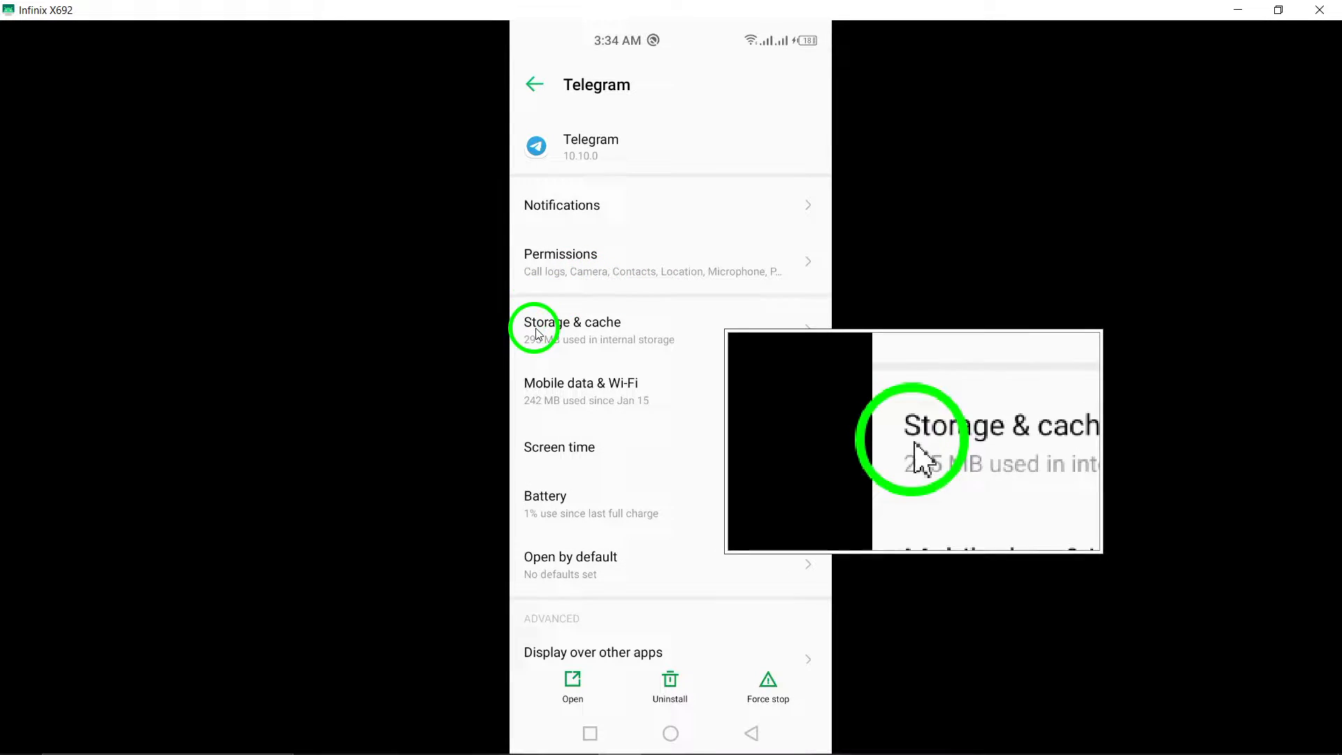
click(570, 330)
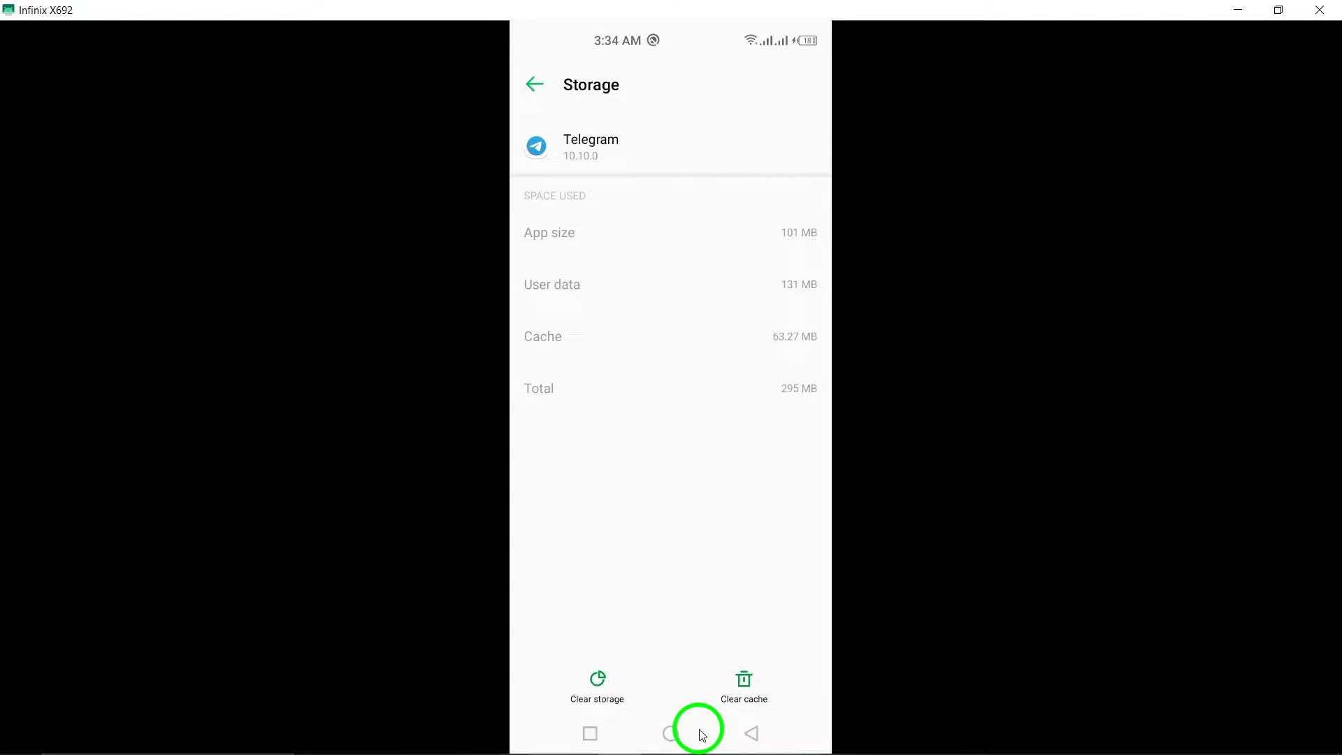
click(670, 733)
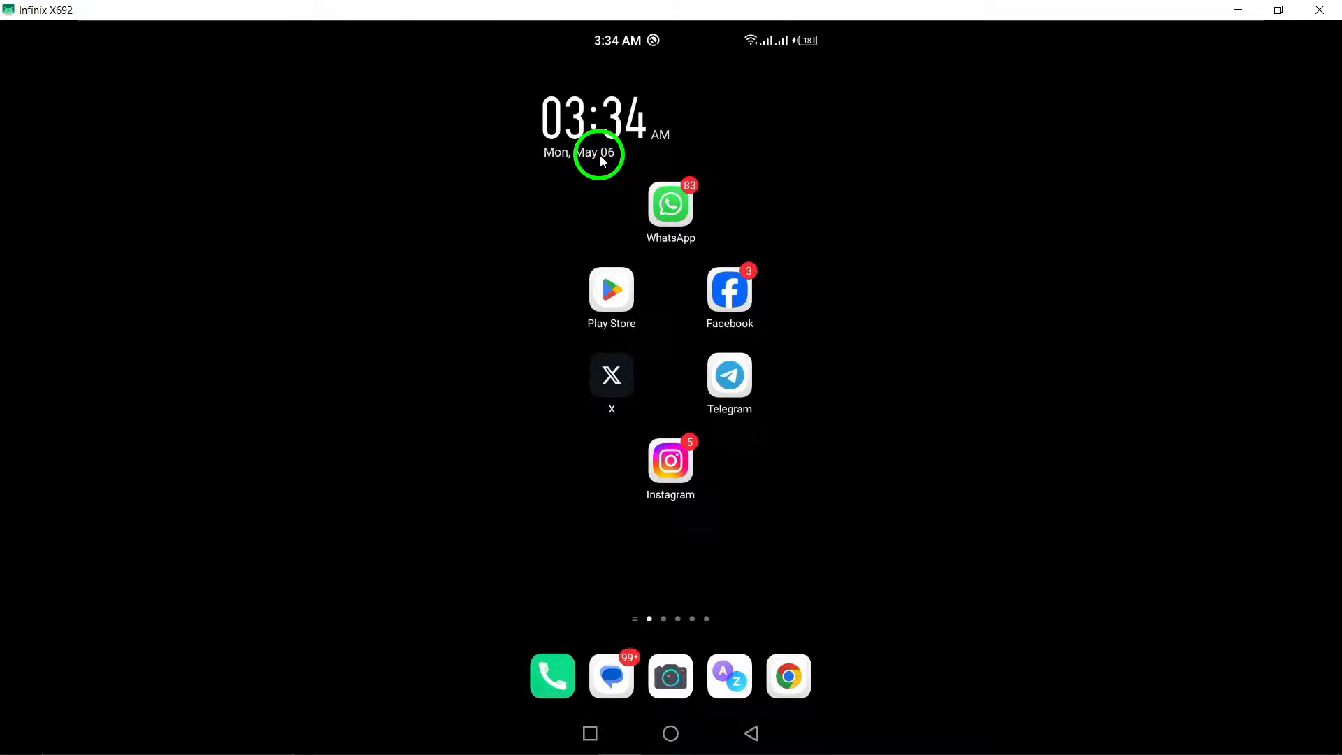
click(730, 375)
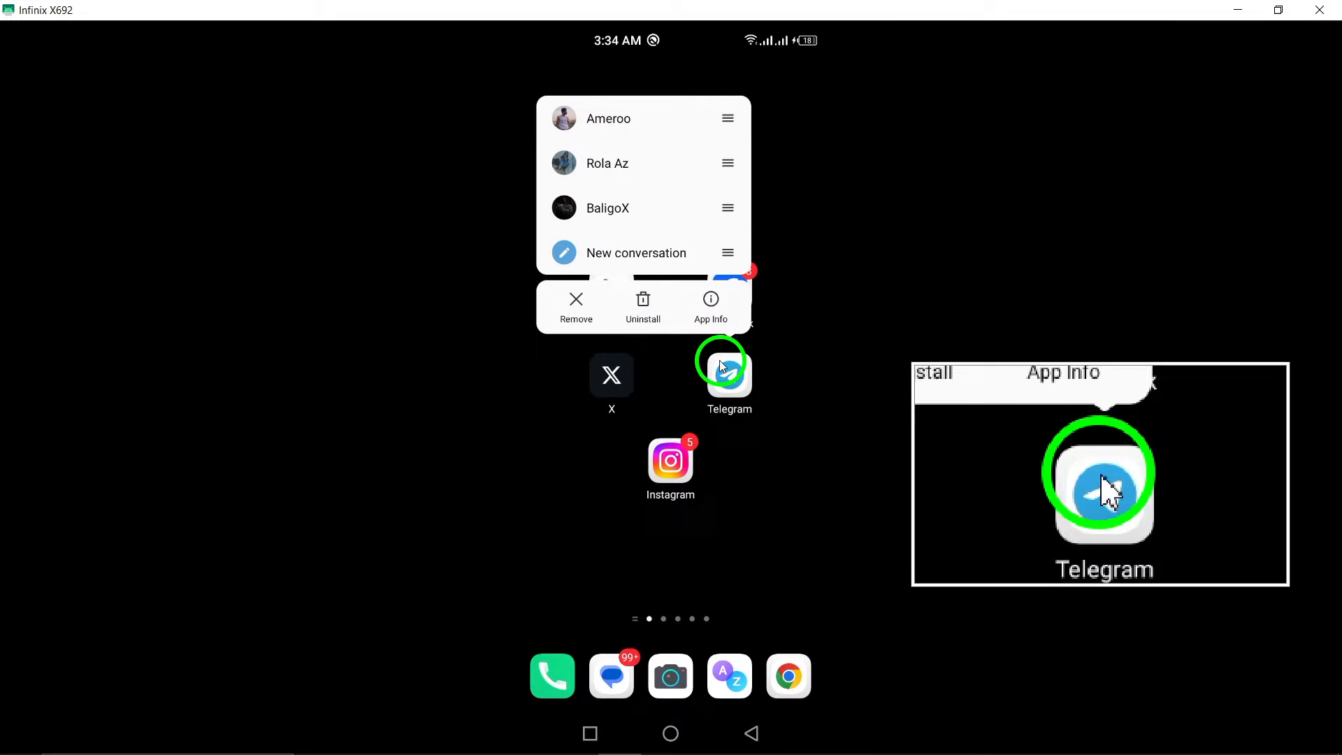